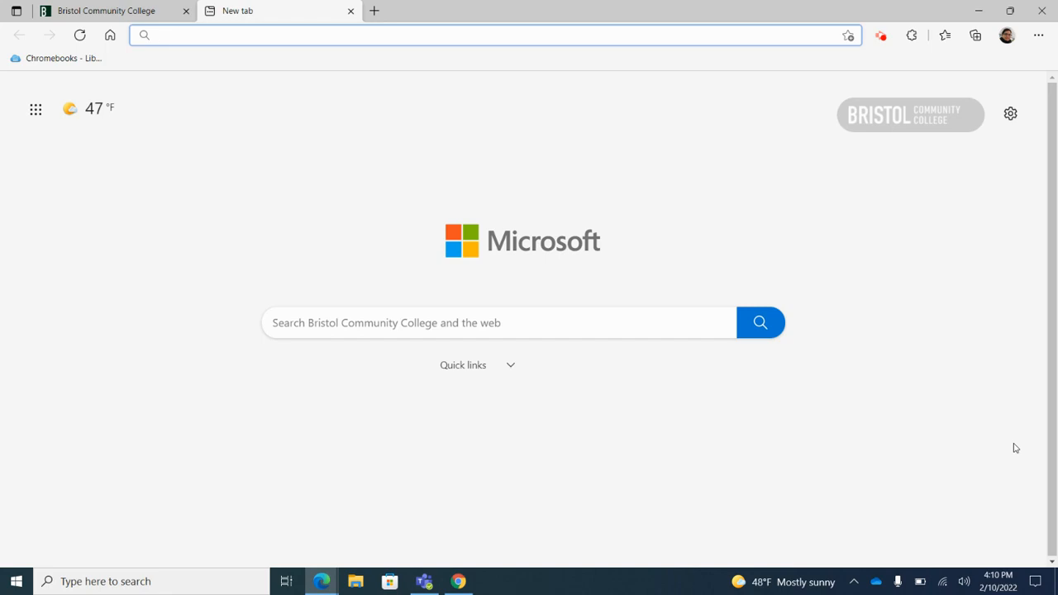
Go to bristolcc.edu in the new tab's address bar.
type("brit")
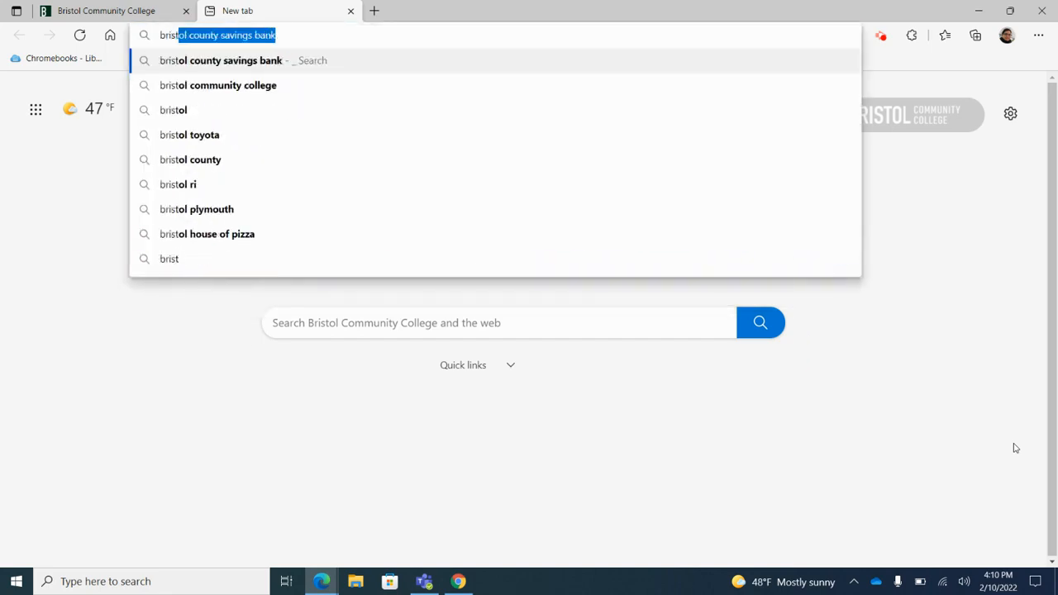
type("bristolcc.edu")
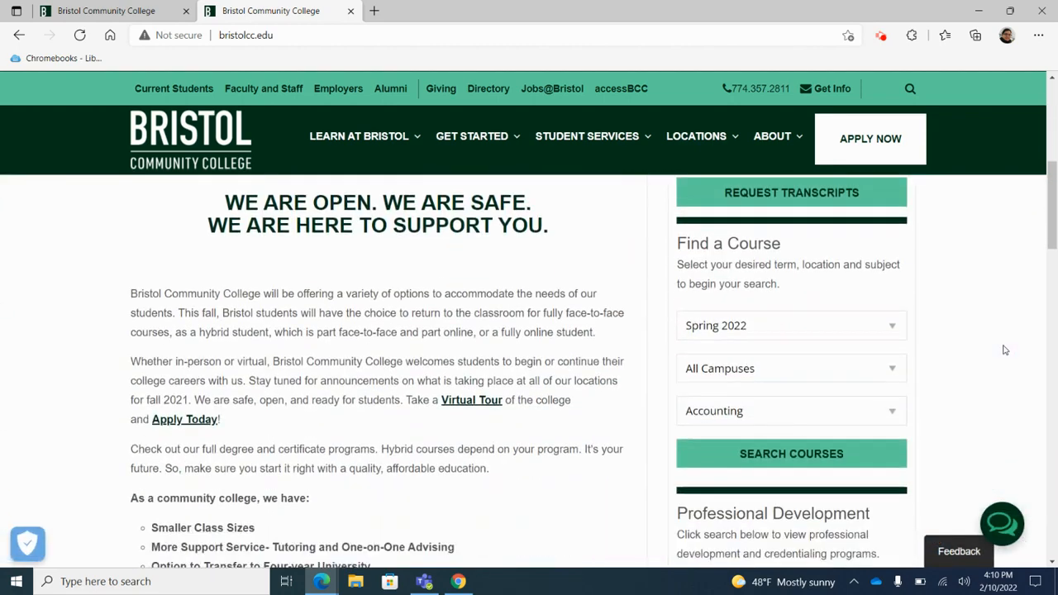
Search Find a Course for English in Spring 2022 at All Campuses.
scroll("down", 3)
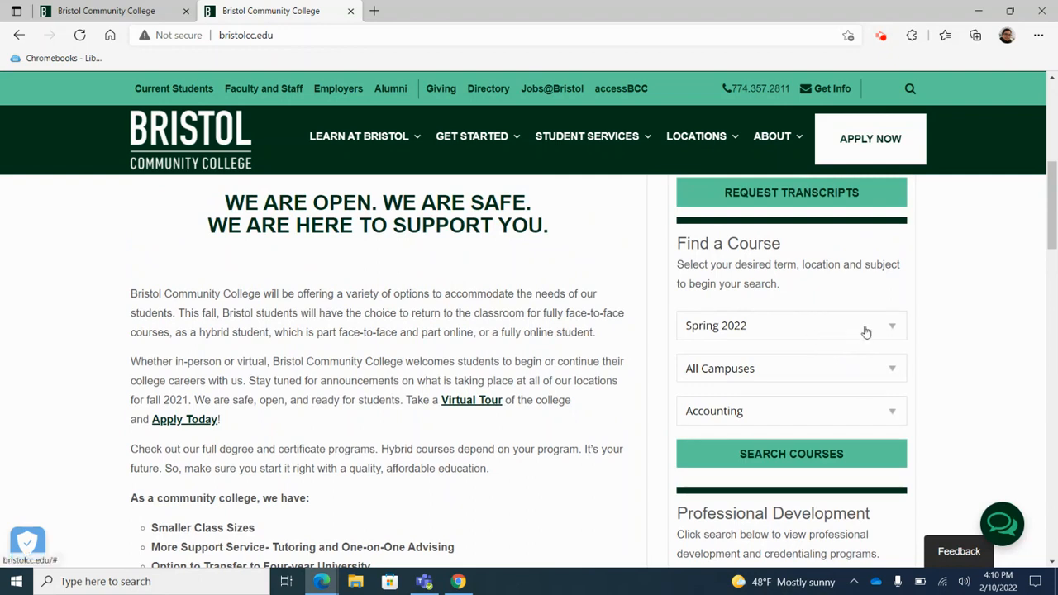
mouse_move(1010, 344)
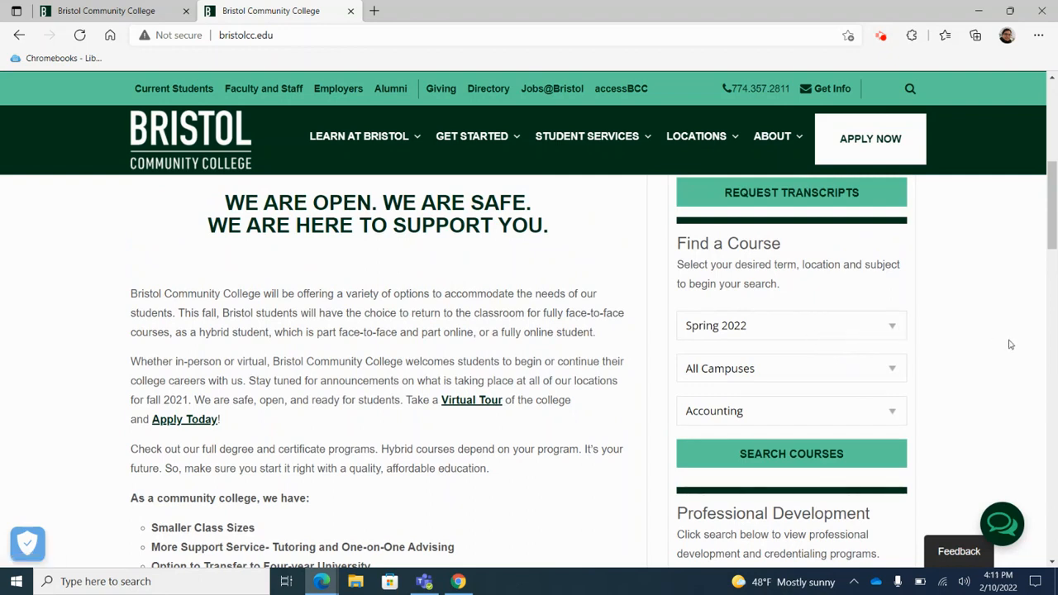
scroll("down", 3)
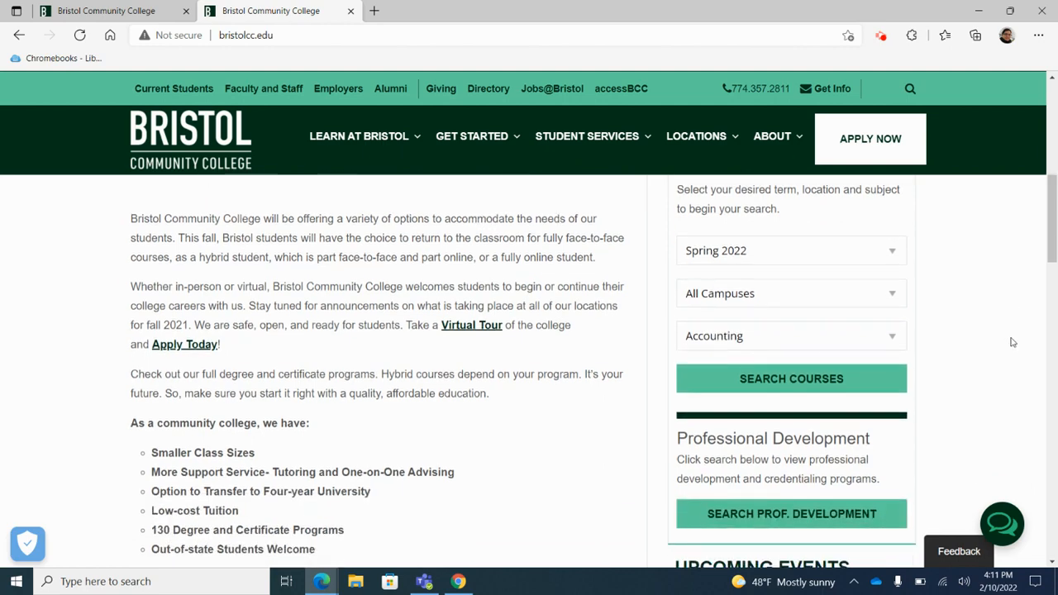
scroll("down", 3)
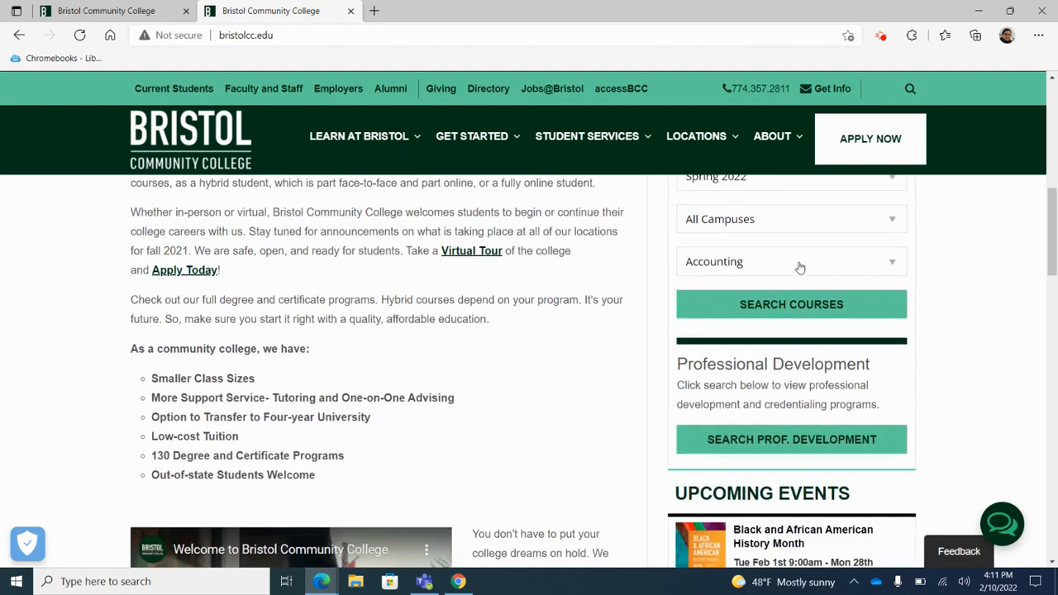
left_click(789, 261)
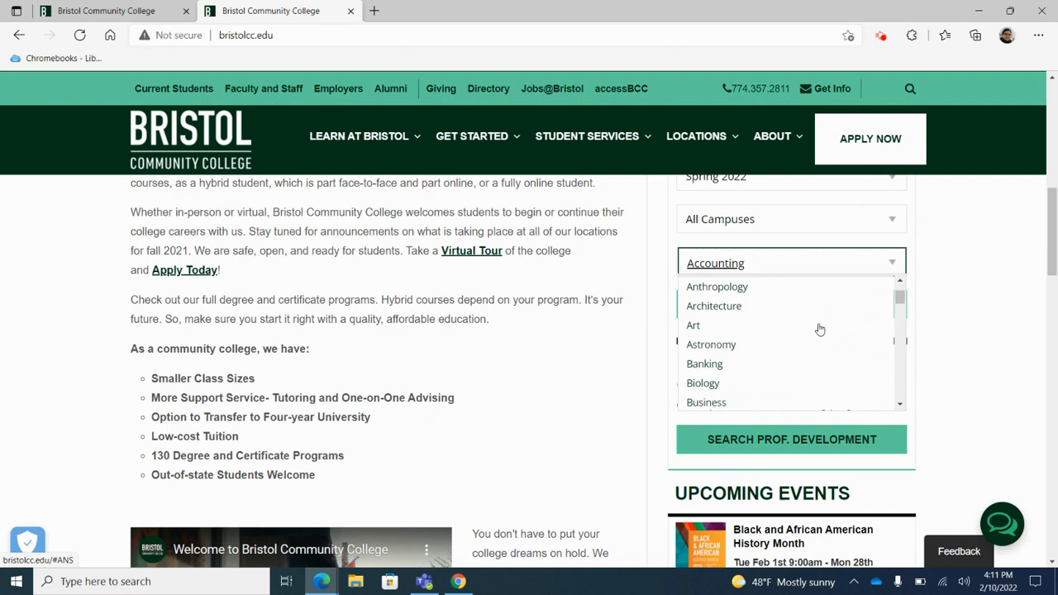
scroll("down", 3)
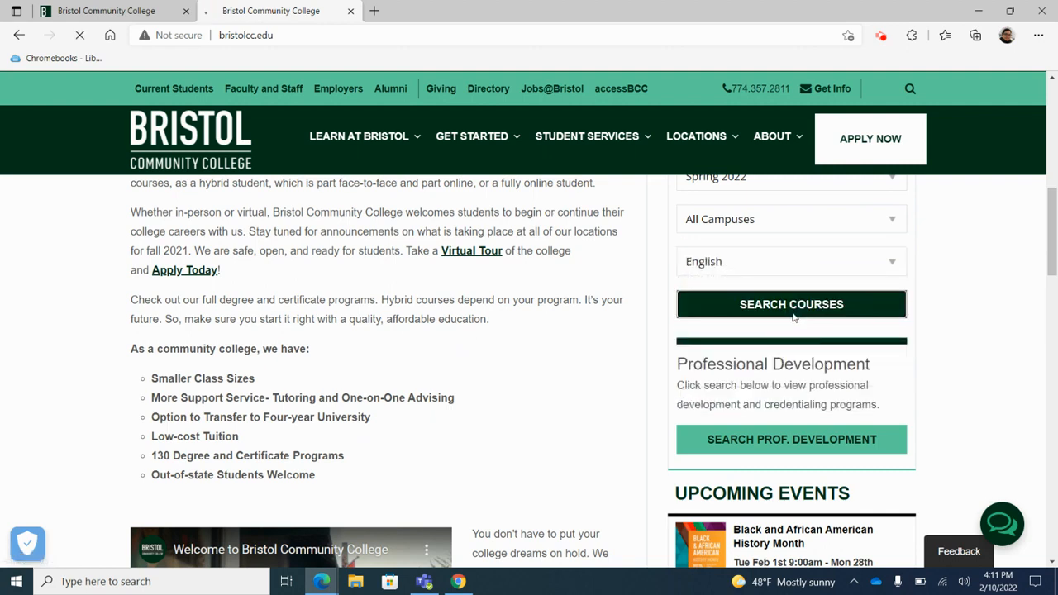
left_click(790, 305)
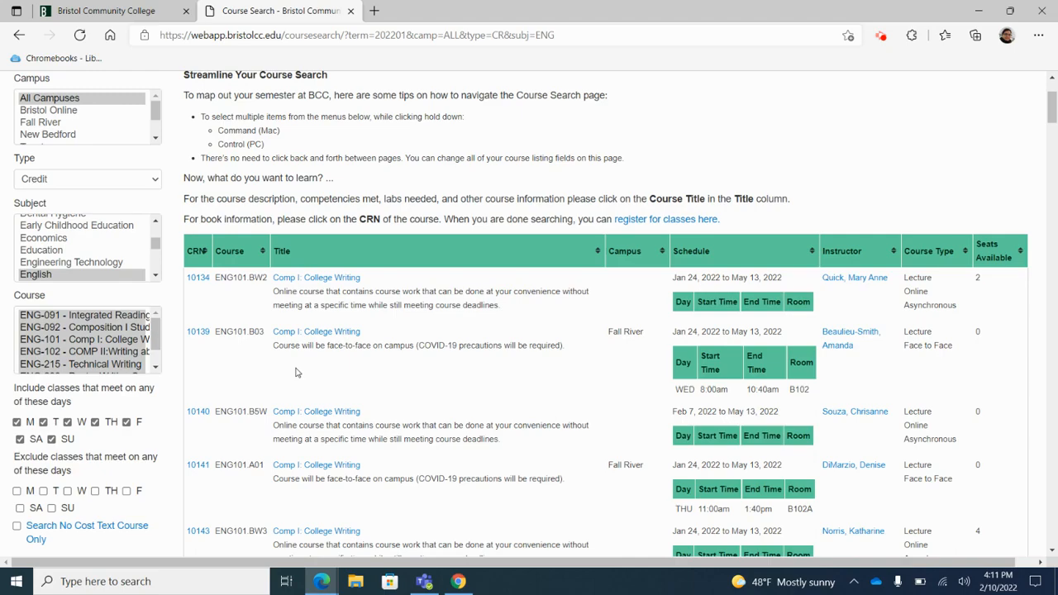
Review ENG-101 sections, copy CRN 10140, and return to the college site tab.
scroll("down", 3)
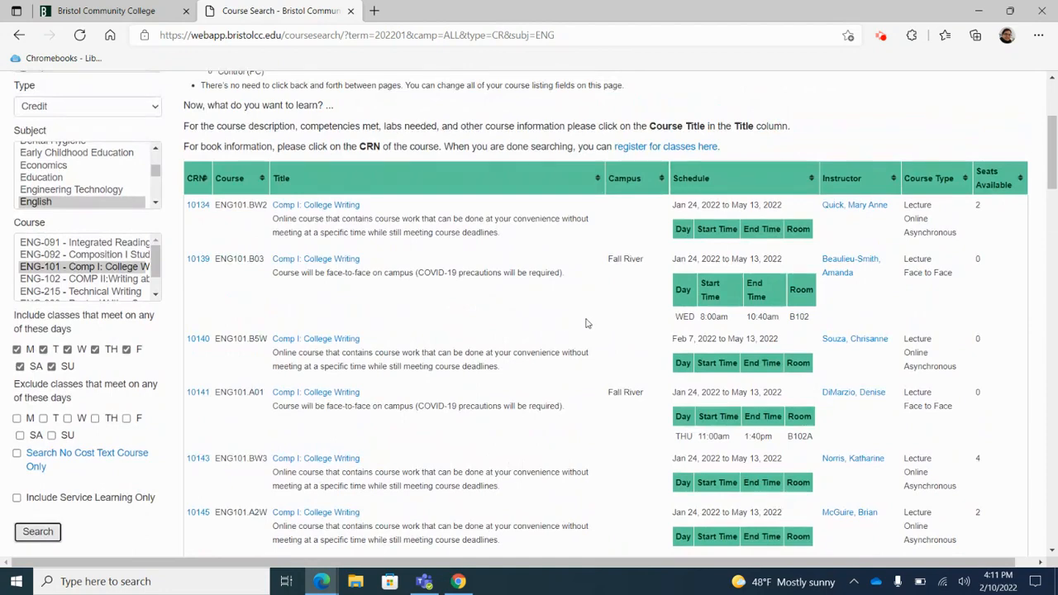
scroll("down", 3)
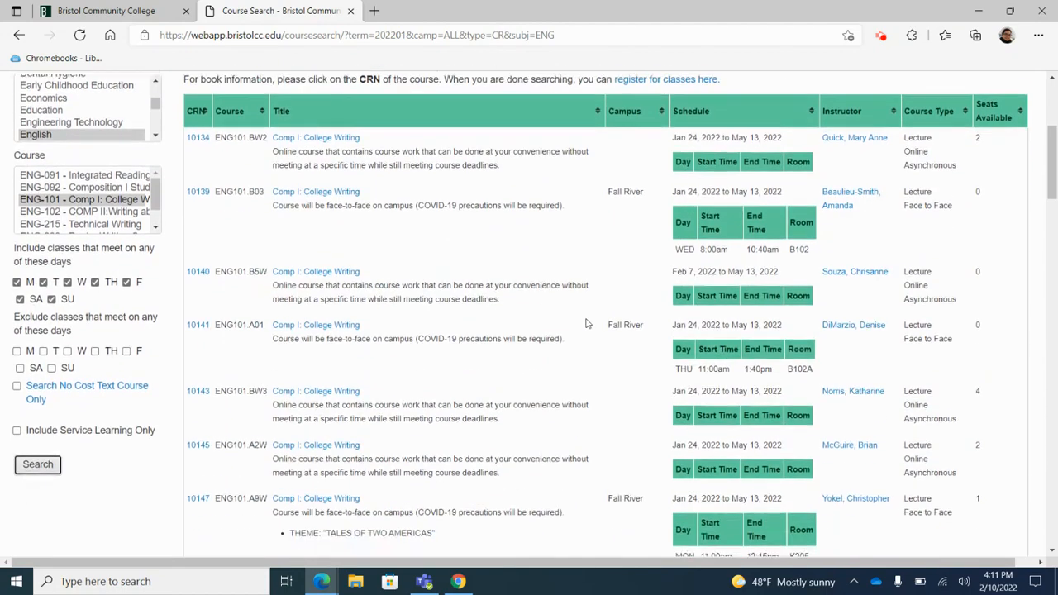
scroll("down", 3)
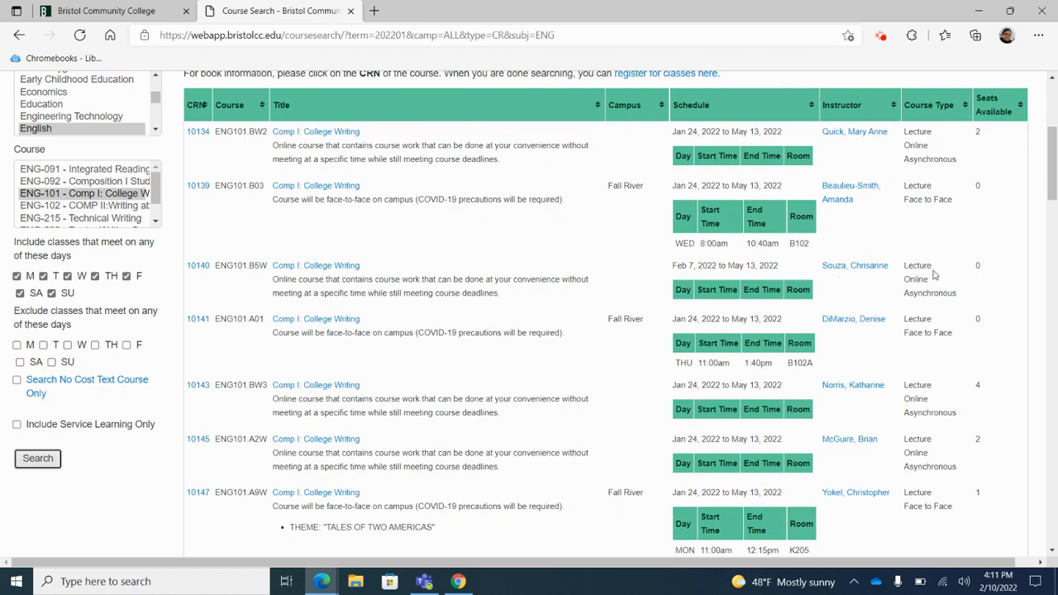
mouse_move(416, 242)
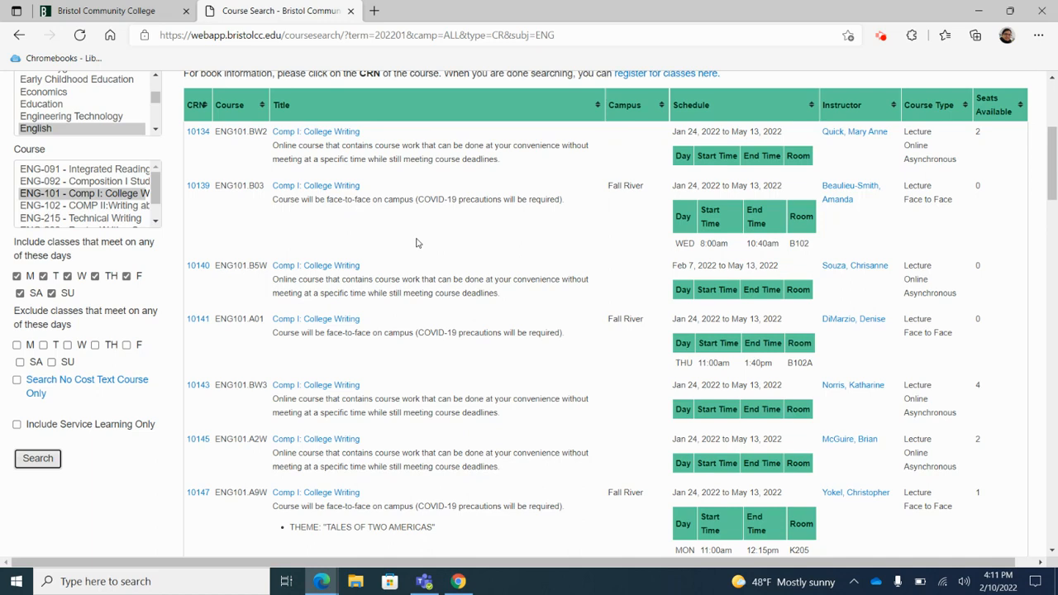
mouse_move(163, 298)
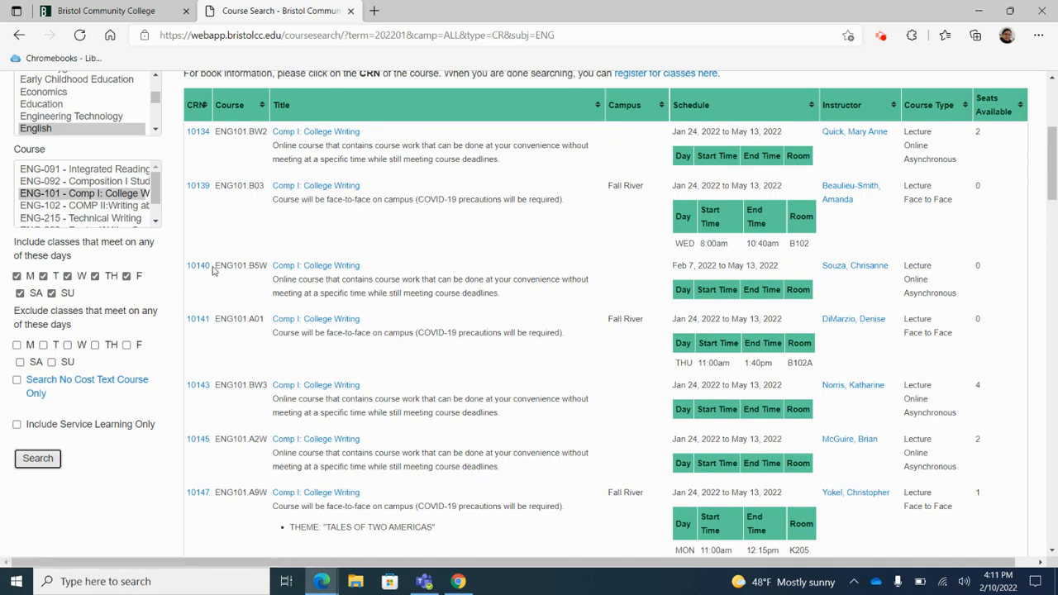
right_click(197, 265)
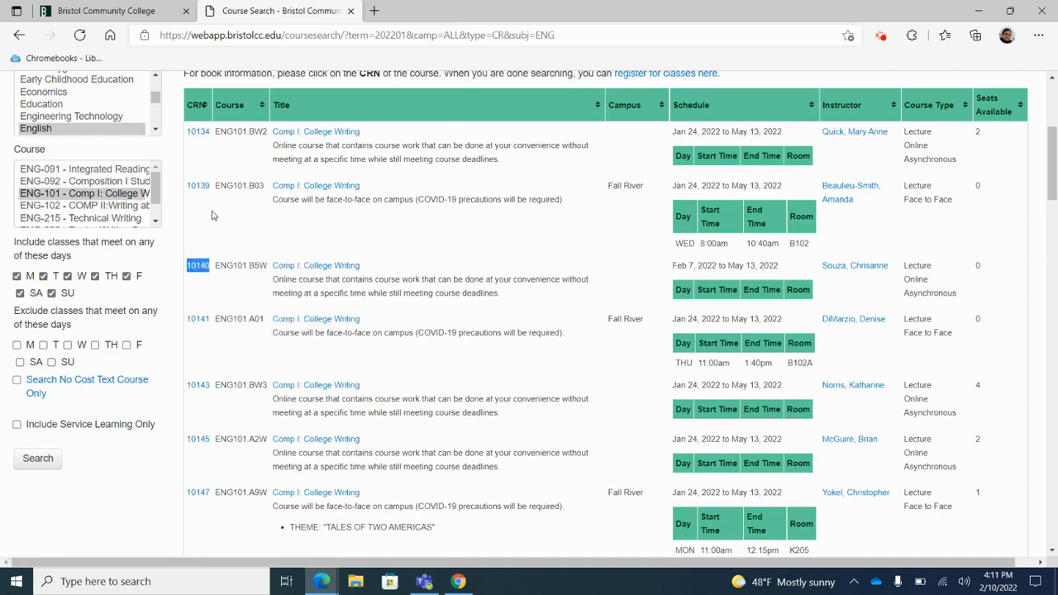
left_click(107, 10)
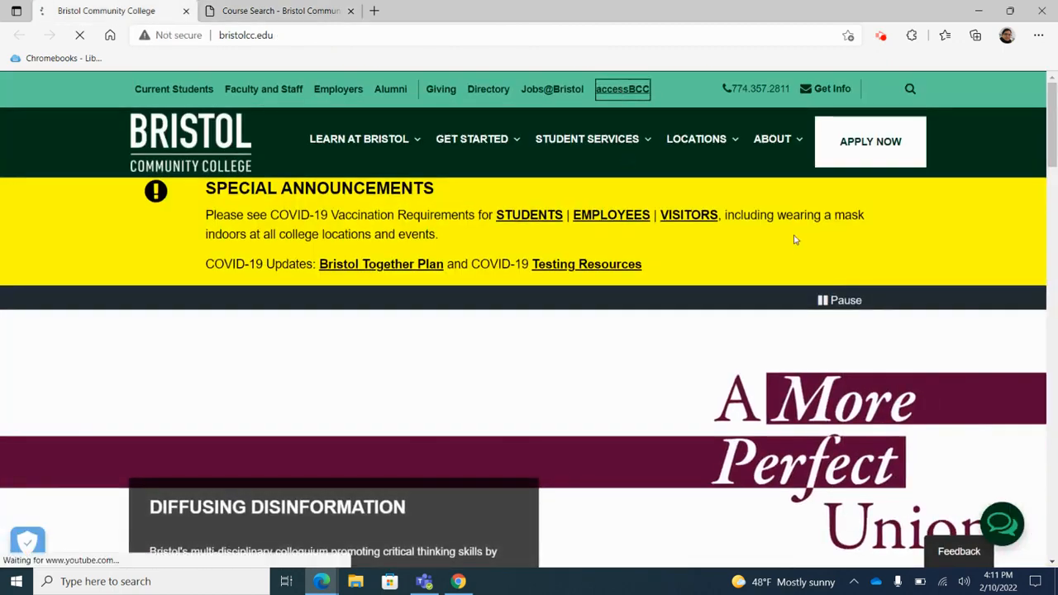
Sign in through accessBCC with the student username and password.
left_click(622, 88)
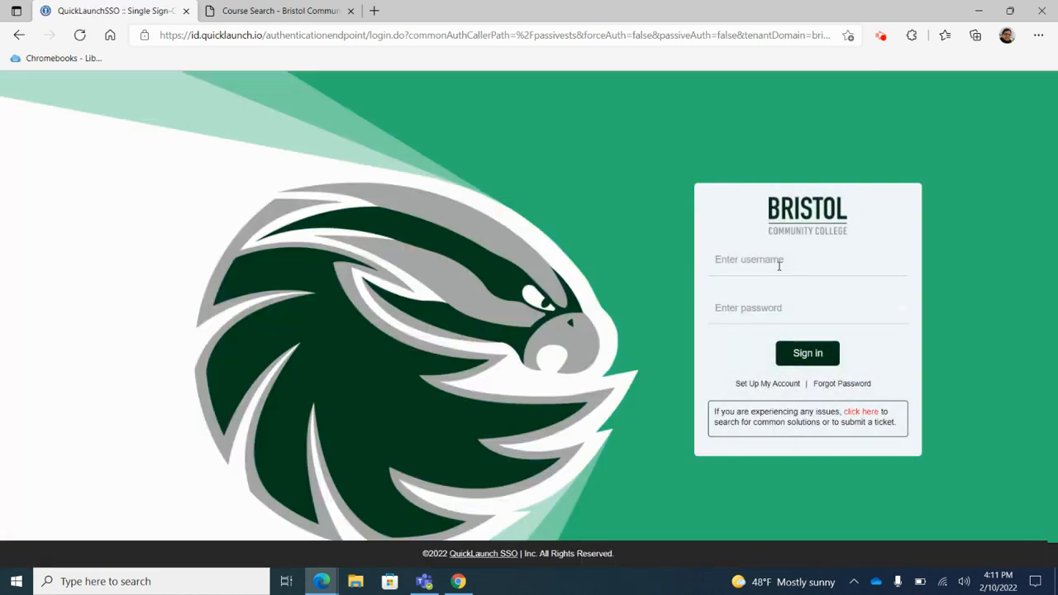
type("sstudent11")
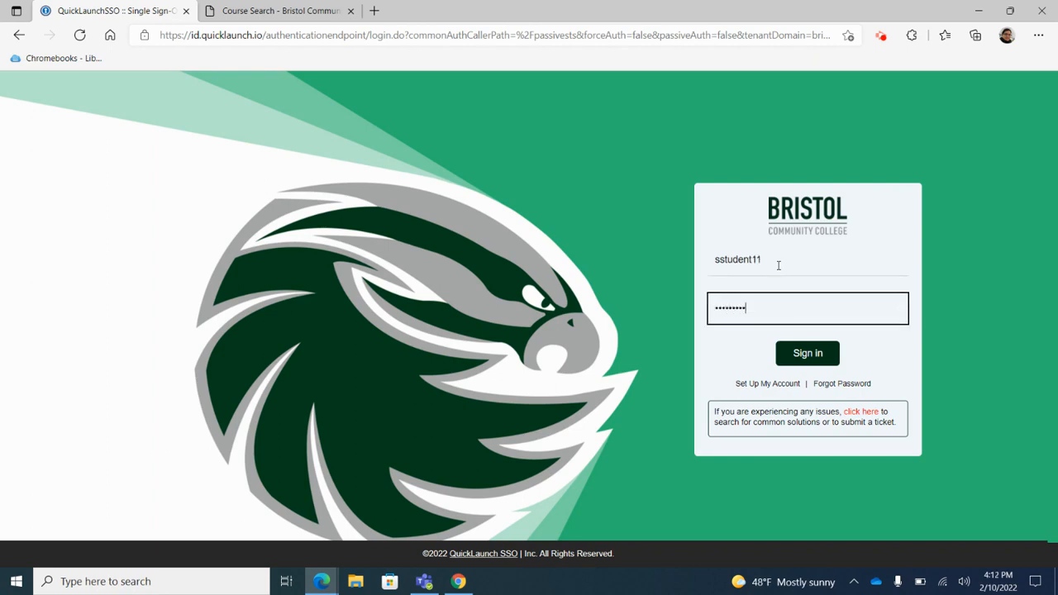
left_click(807, 353)
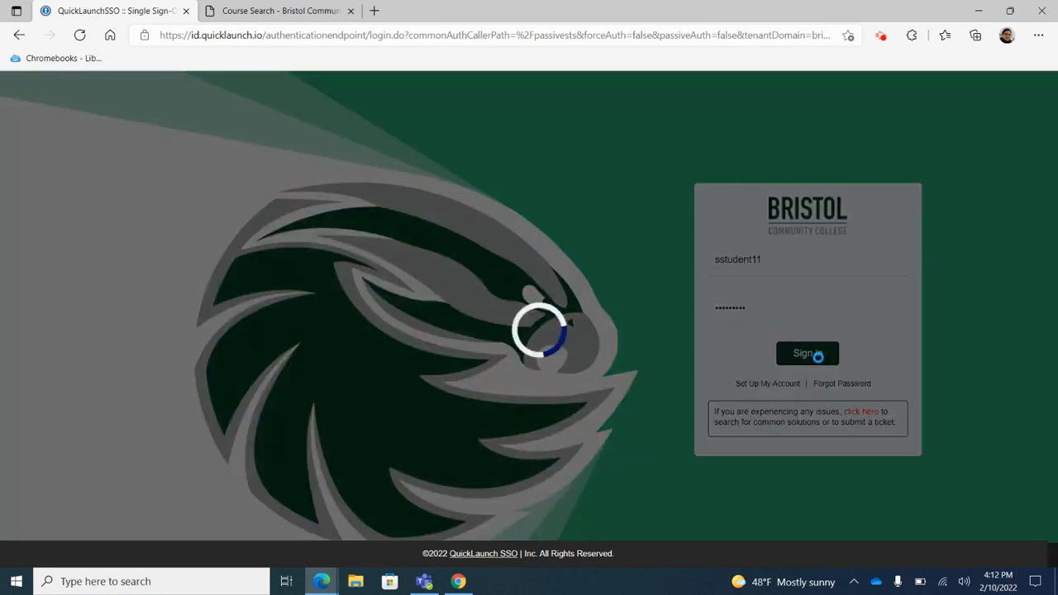
left_click(807, 353)
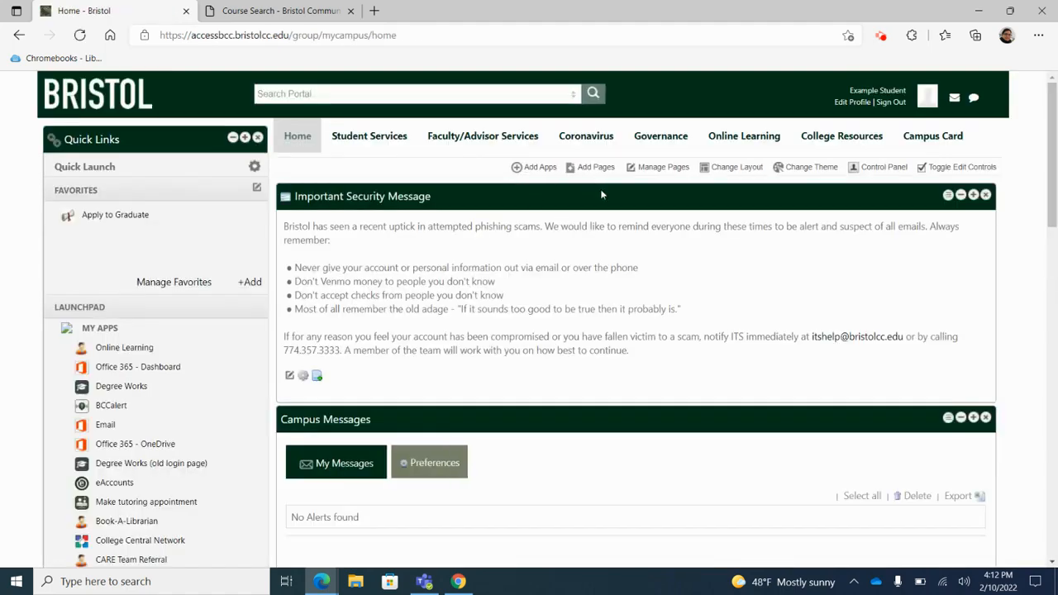
Choose Register Here under the Launchpad's Student Quick Links.
scroll("down", 3)
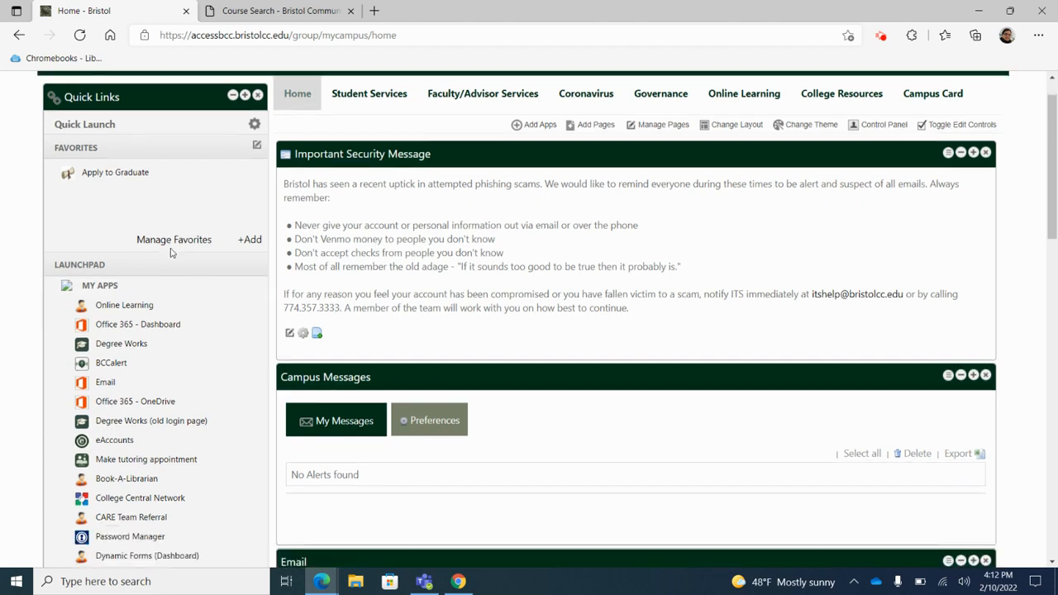
scroll("down", 3)
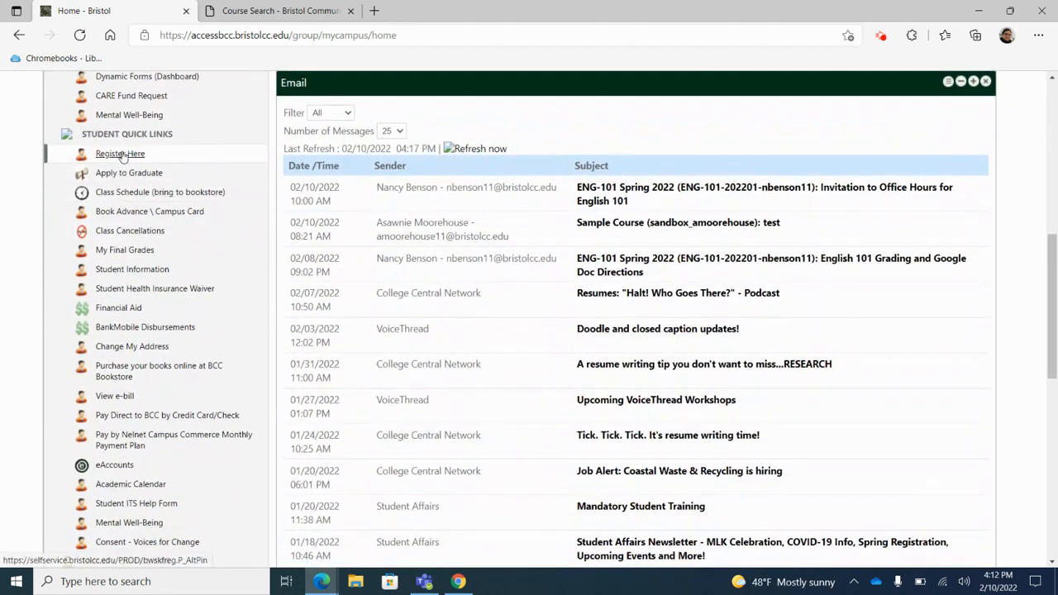
left_click(120, 152)
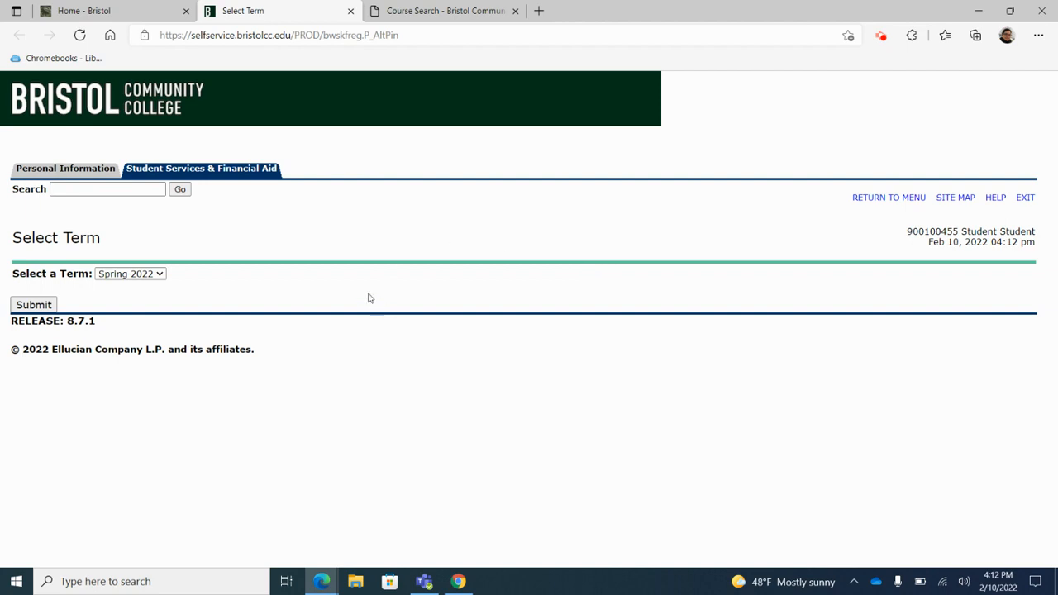
mouse_move(200, 279)
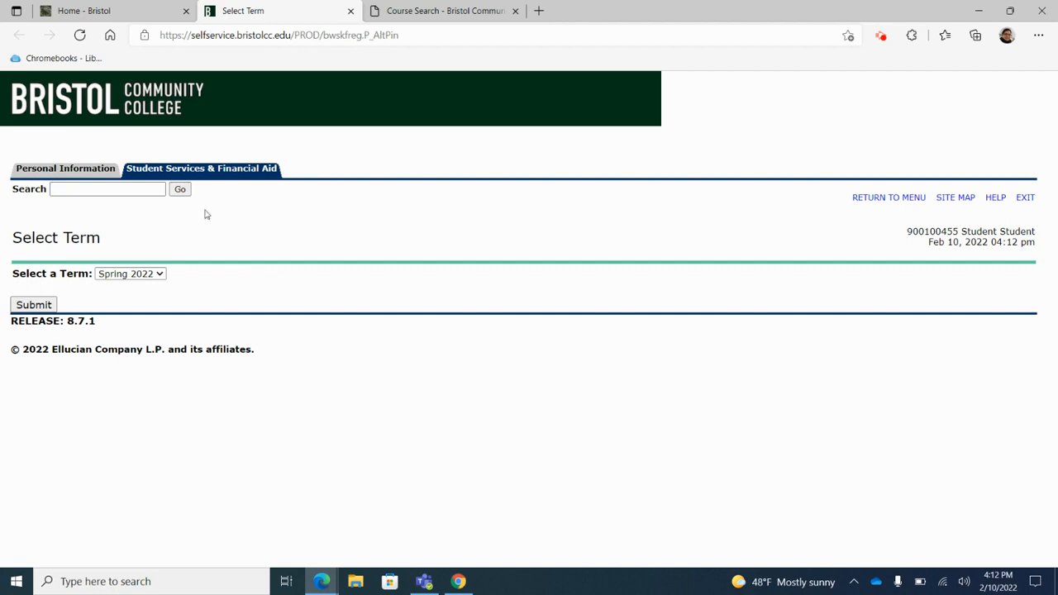
mouse_move(297, 278)
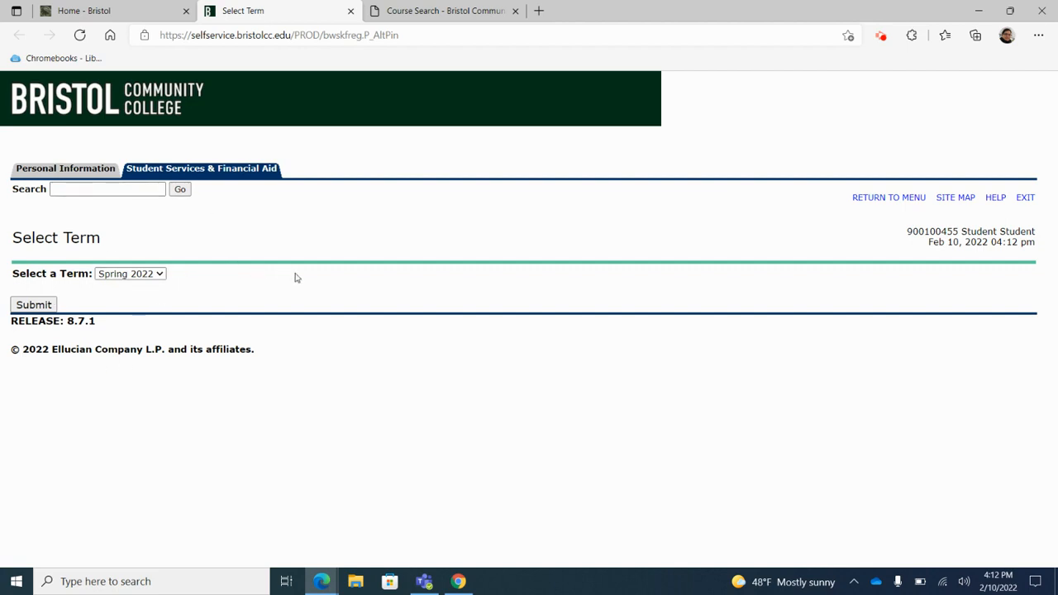
mouse_move(284, 277)
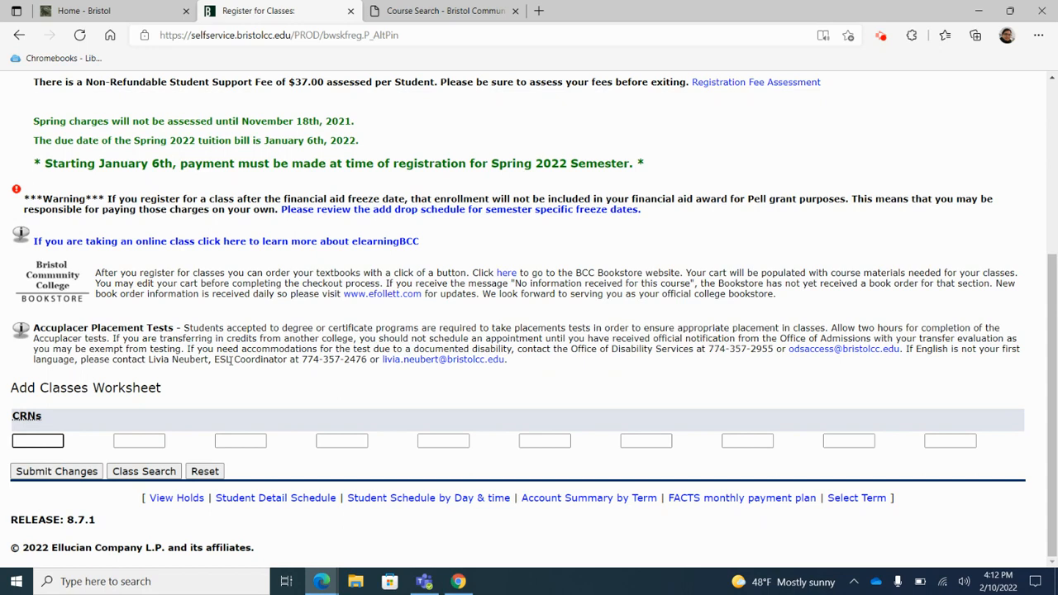
mouse_move(244, 387)
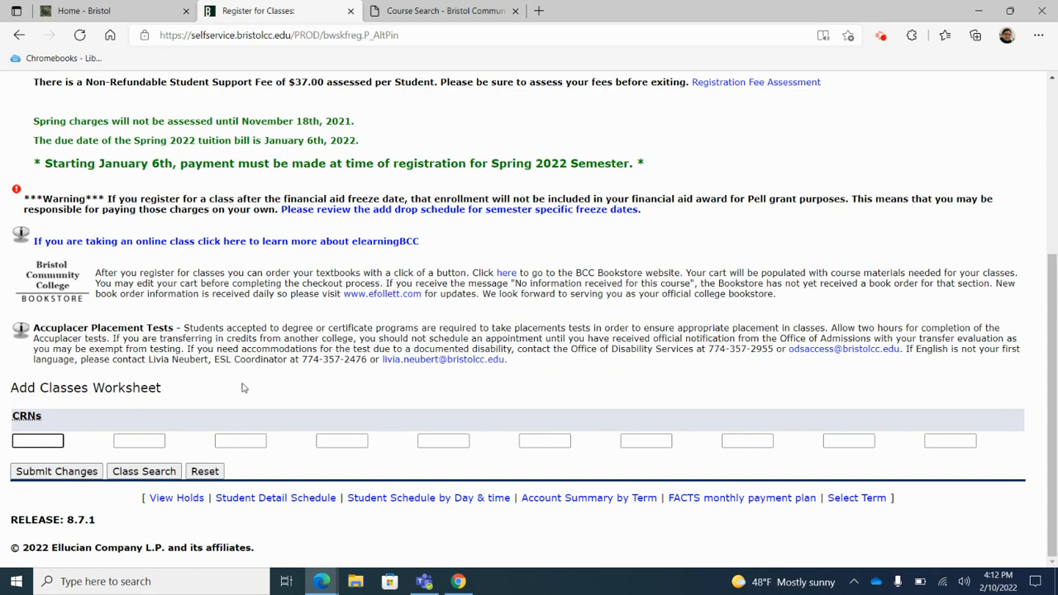
Submit CRN 10140 on the Add Classes Worksheet.
type("10140")
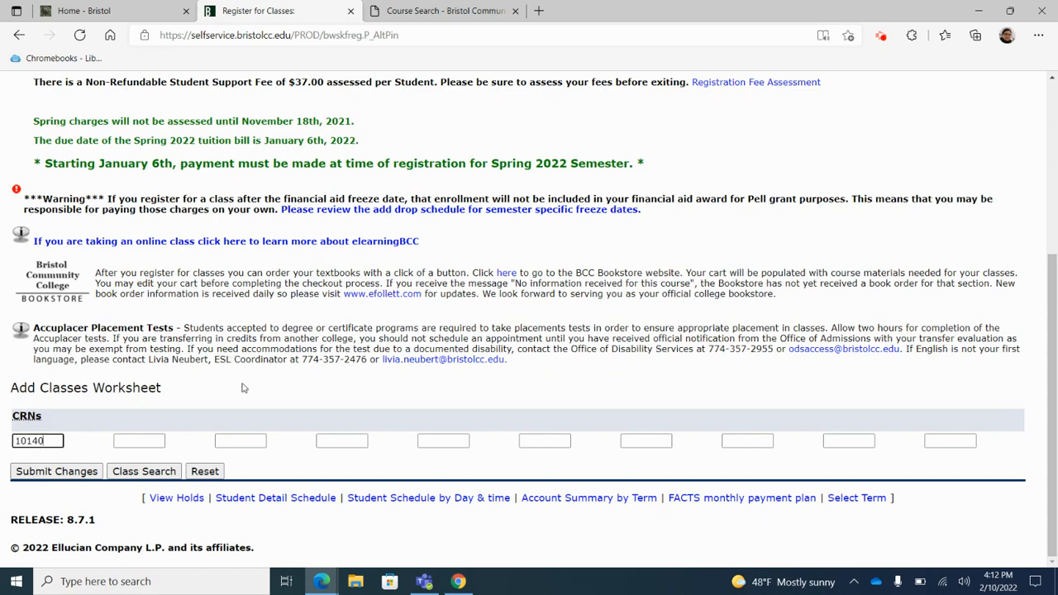
mouse_move(81, 501)
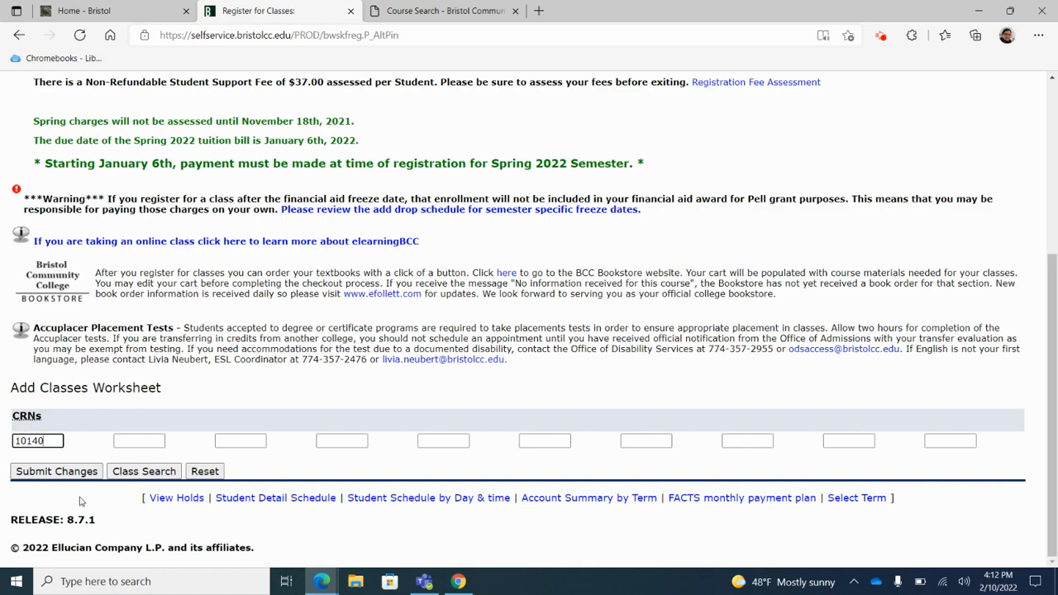
left_click(55, 471)
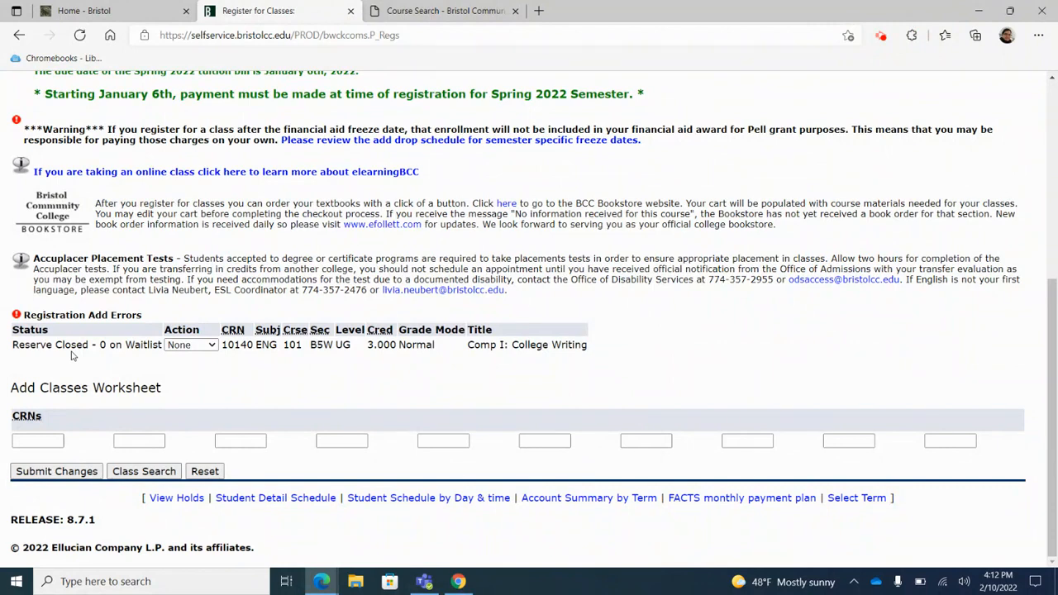
mouse_move(139, 360)
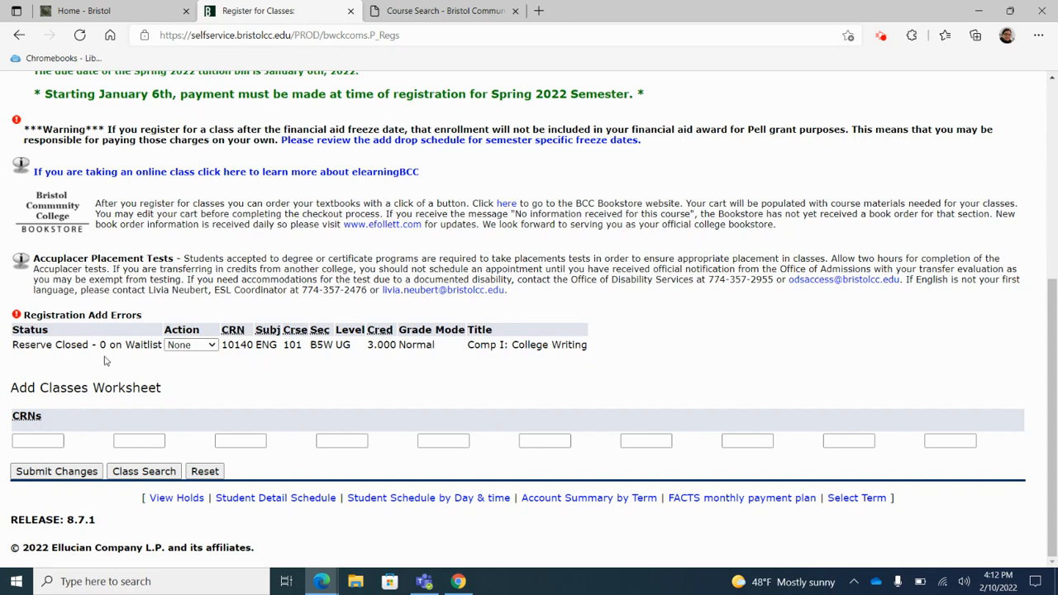
mouse_move(273, 378)
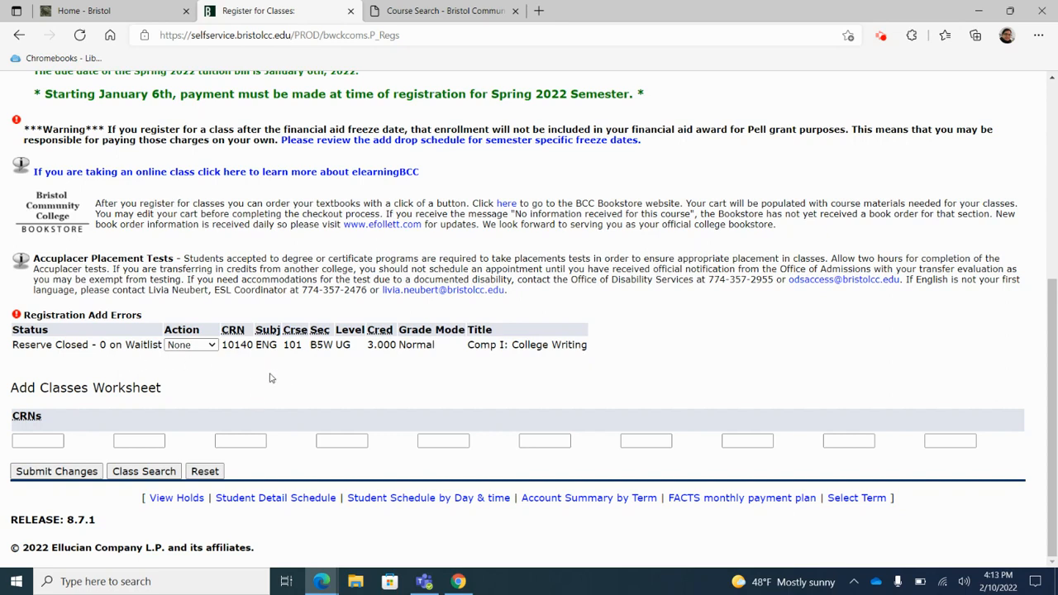
Set CRN 10140's action to Wait List and submit the change.
left_click(190, 345)
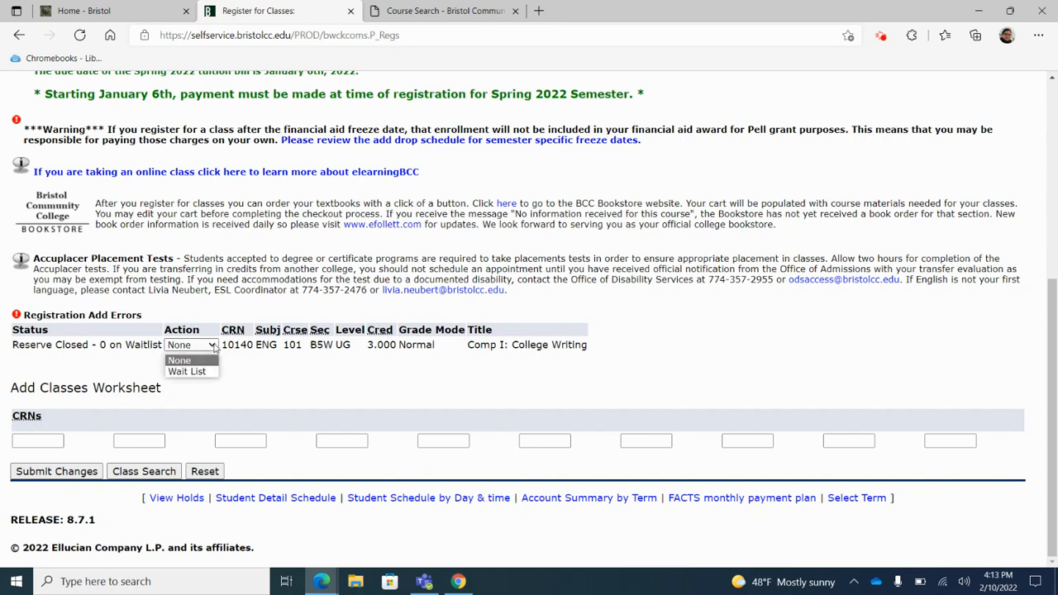
left_click(186, 371)
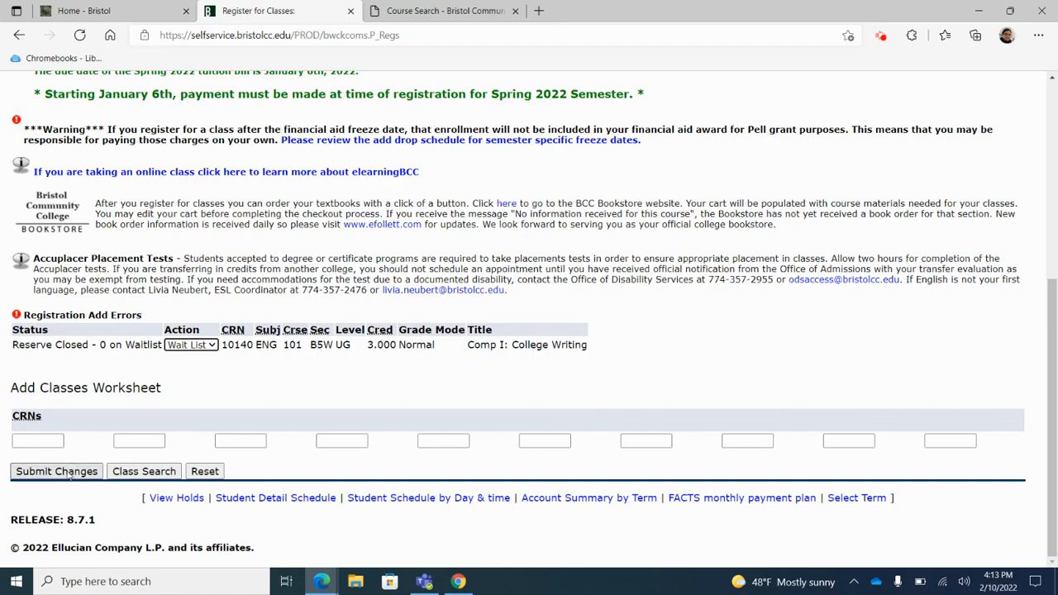
left_click(57, 472)
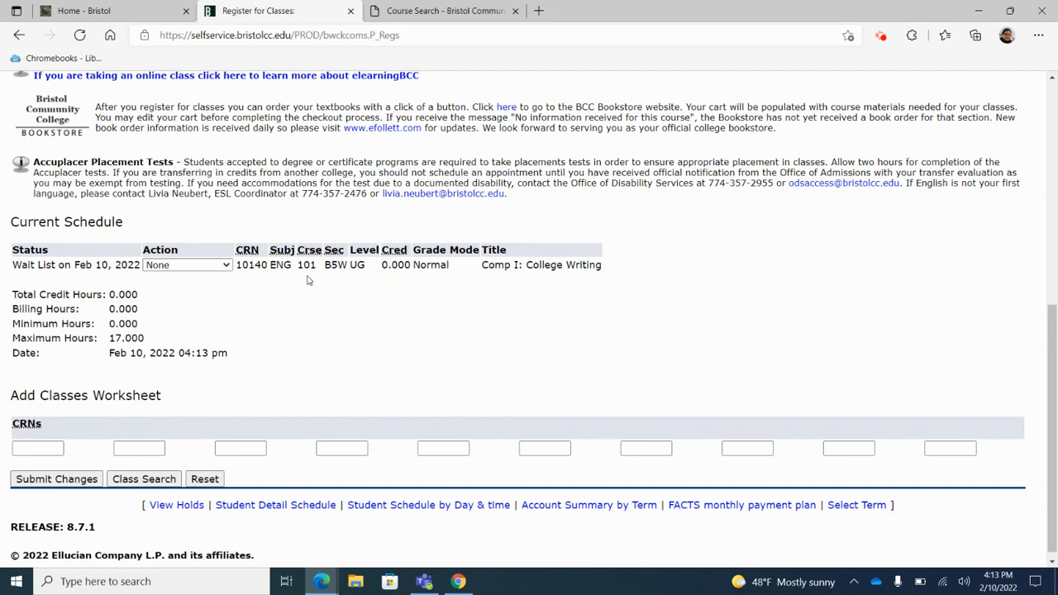
mouse_move(359, 316)
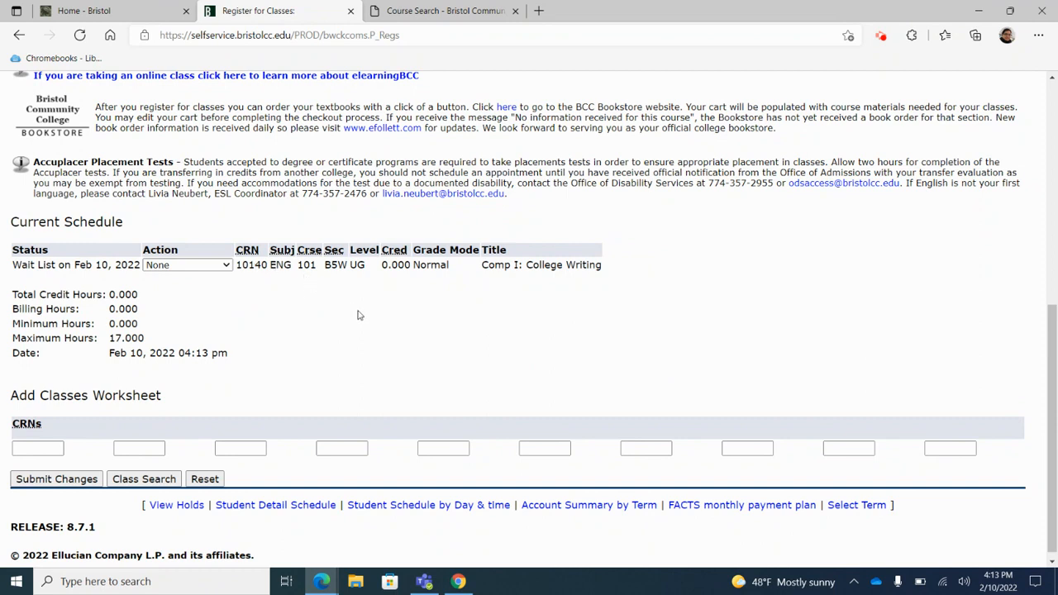
mouse_move(123, 337)
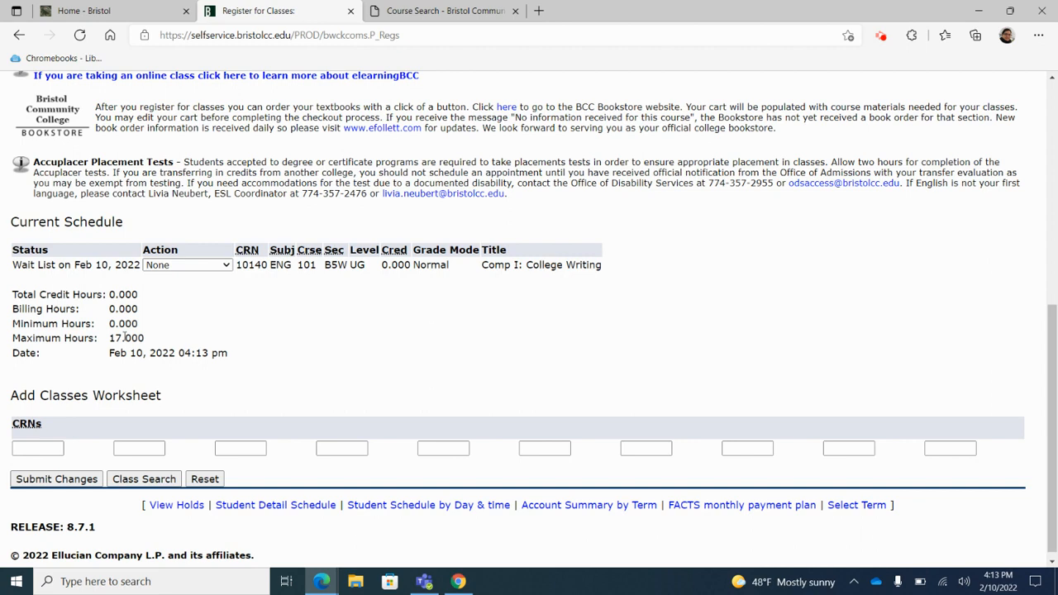
mouse_move(379, 342)
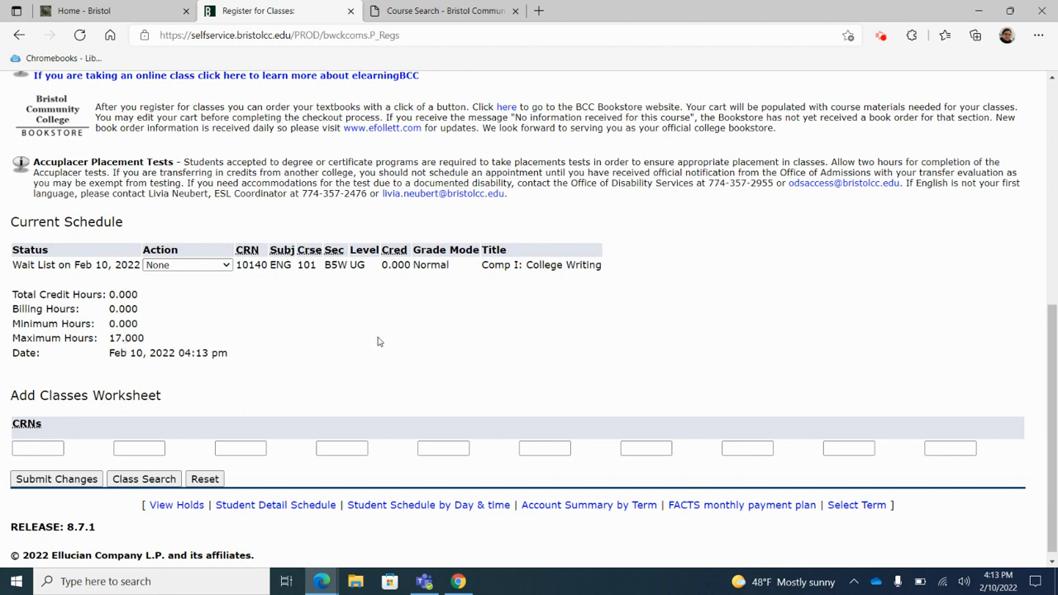
mouse_move(446, 350)
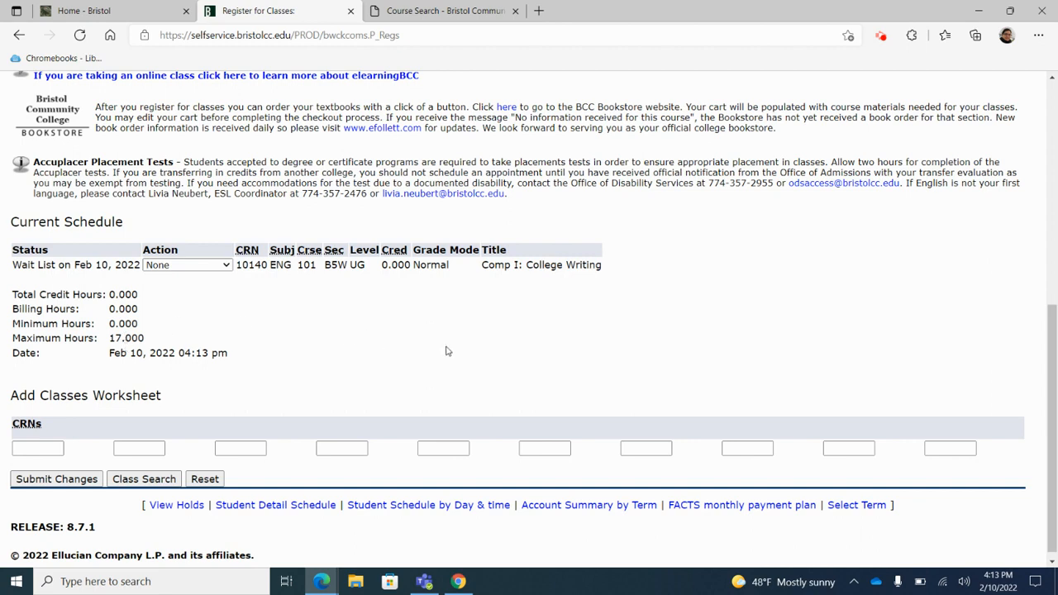
mouse_move(131, 338)
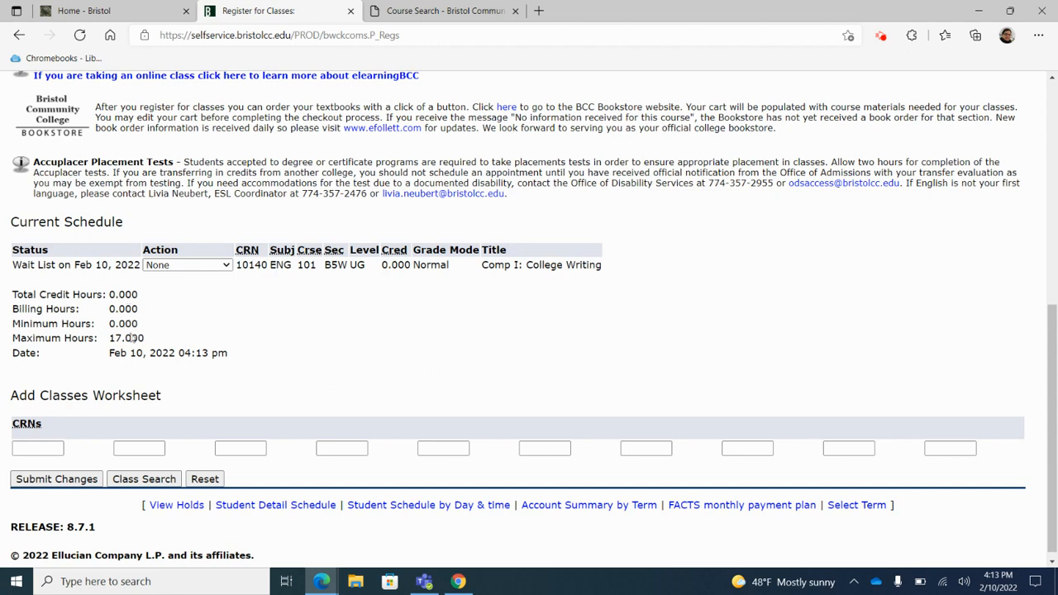
mouse_move(341, 342)
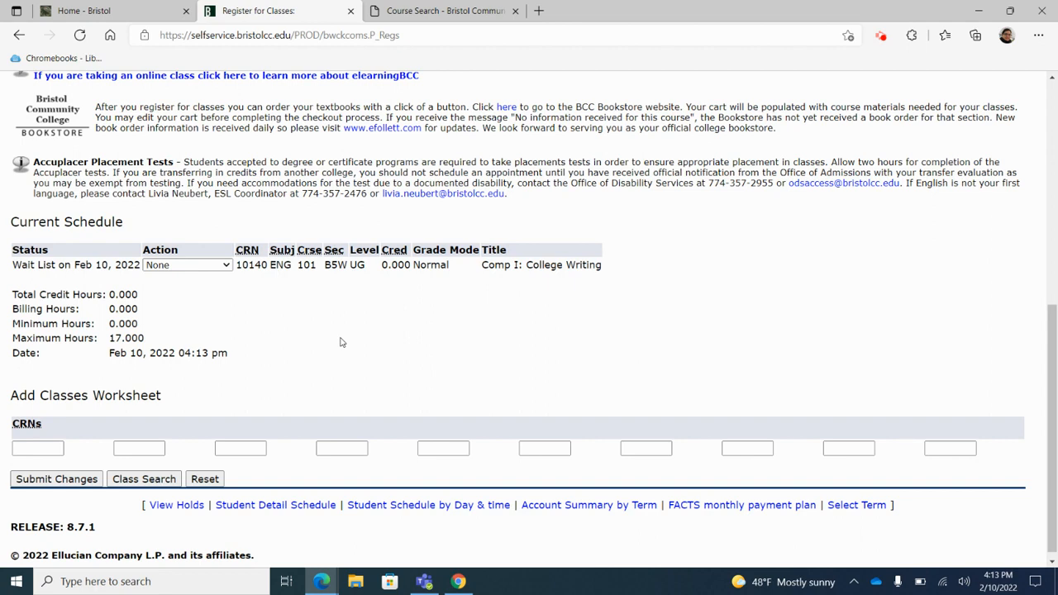
mouse_move(330, 338)
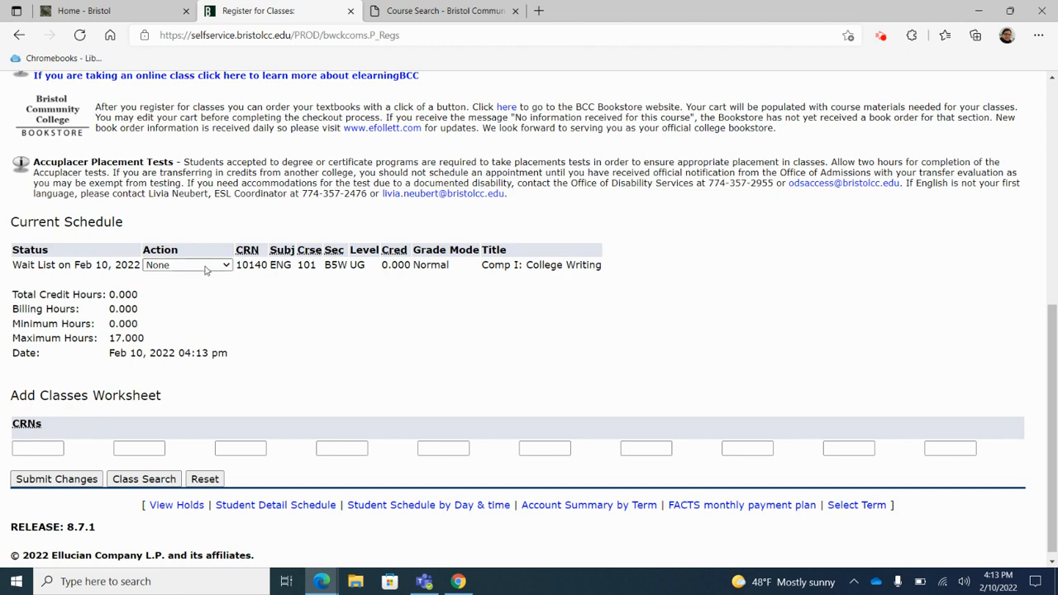
left_click(186, 264)
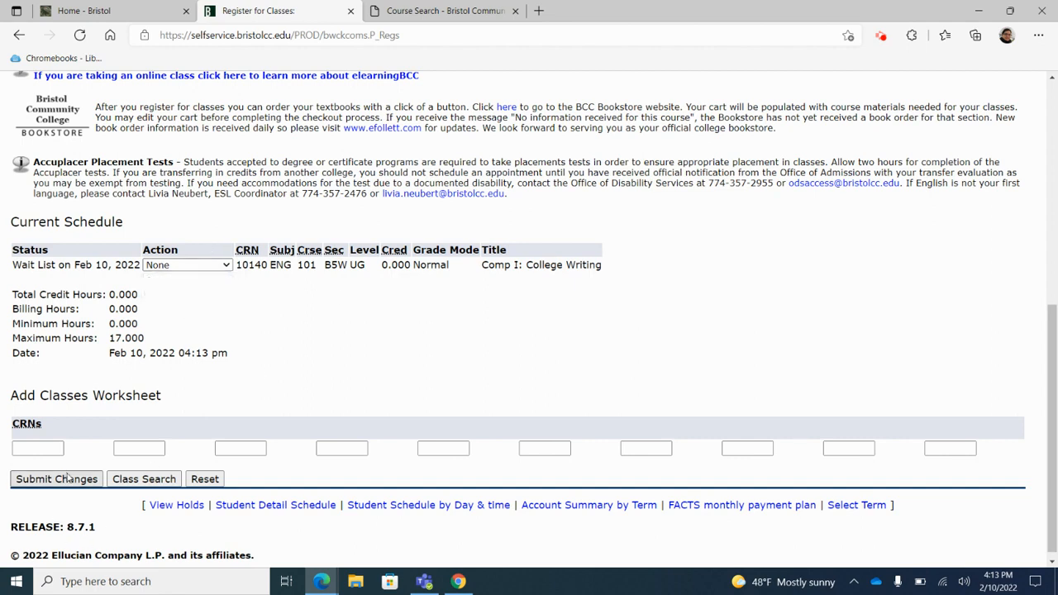
mouse_move(529, 336)
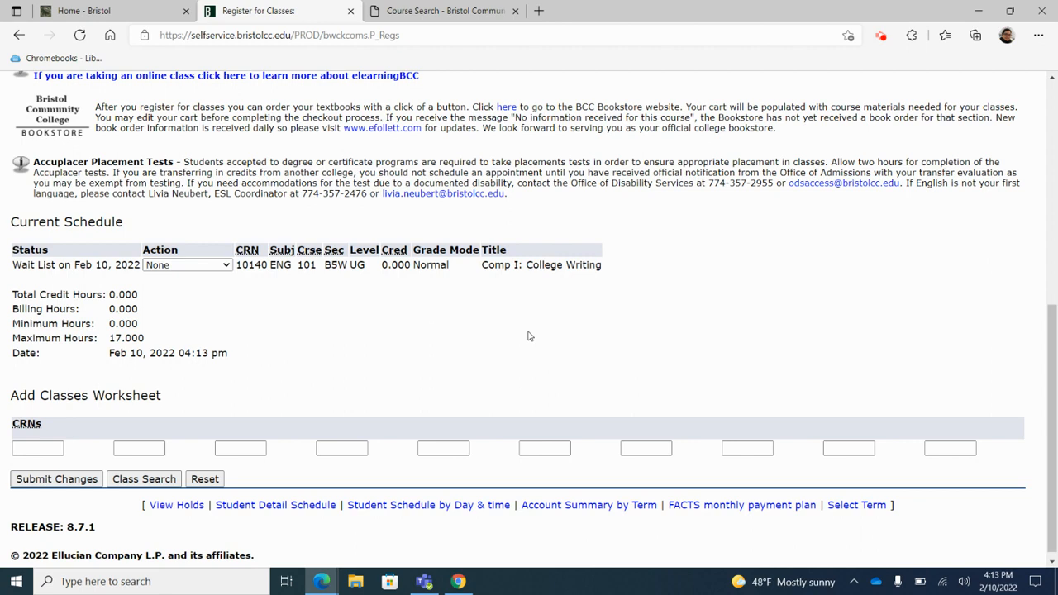
mouse_move(612, 327)
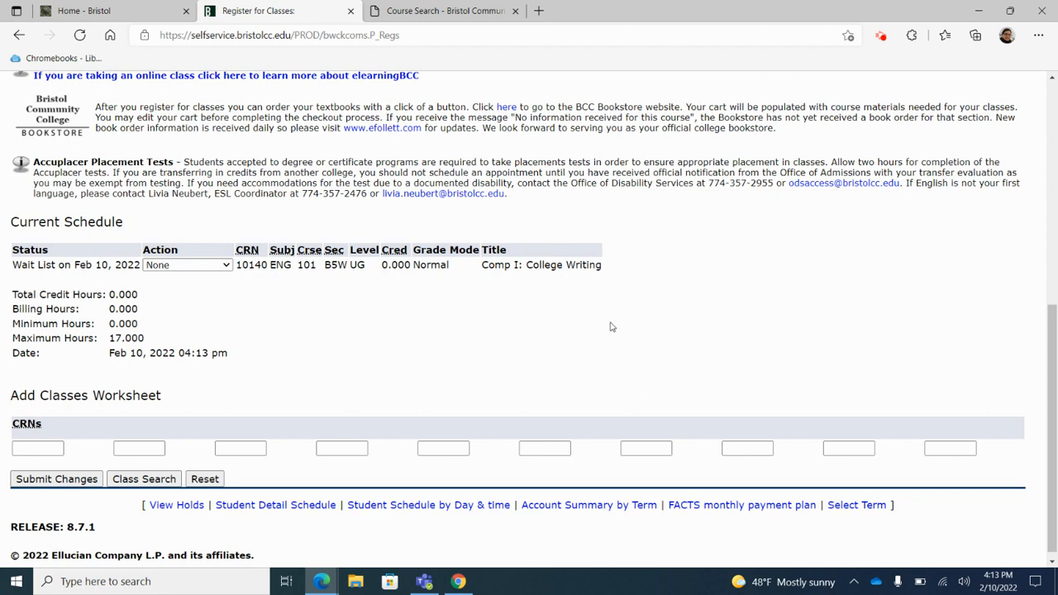